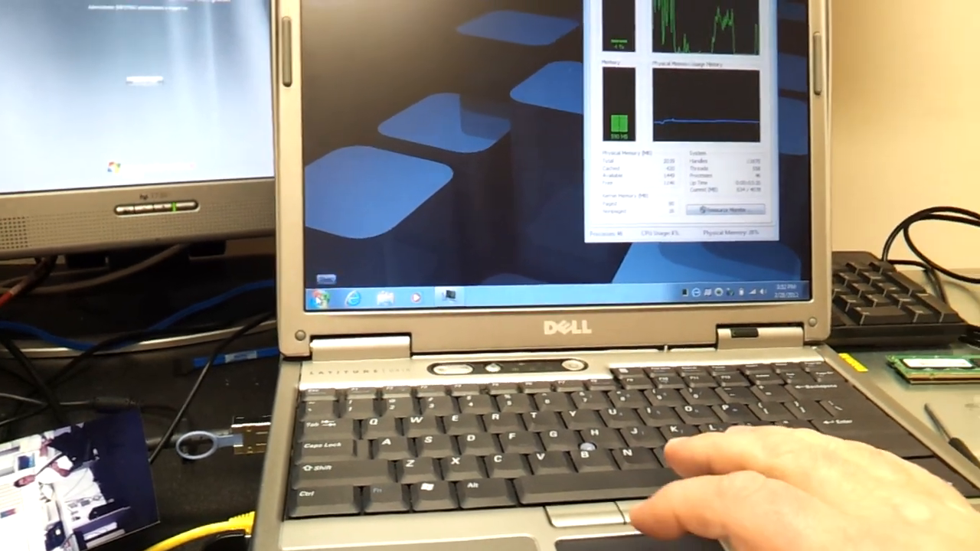
- Show the Start menu's Shut down submenu listing log off, restart and other power choices
{"action": "left_click", "coordinate": [322, 289]}
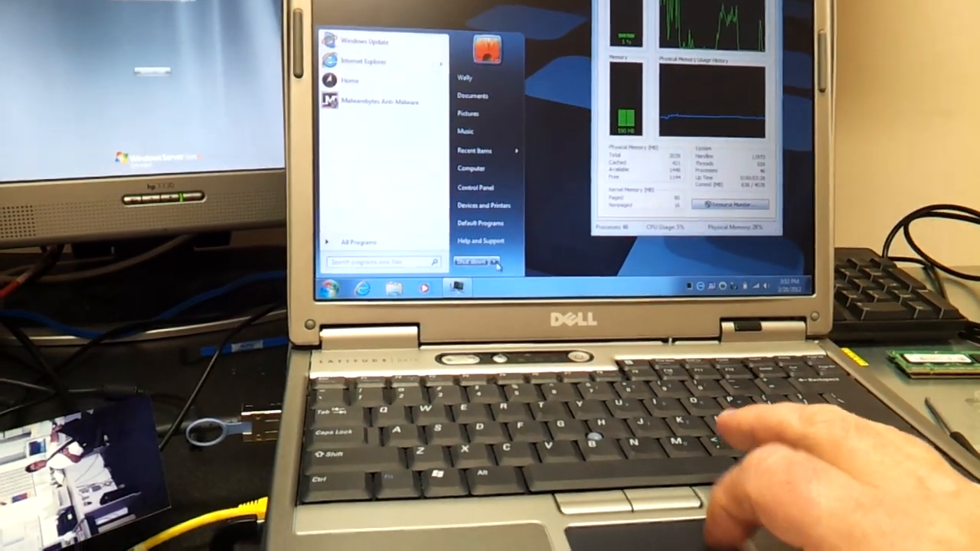
{"action": "left_click", "coordinate": [502, 263]}
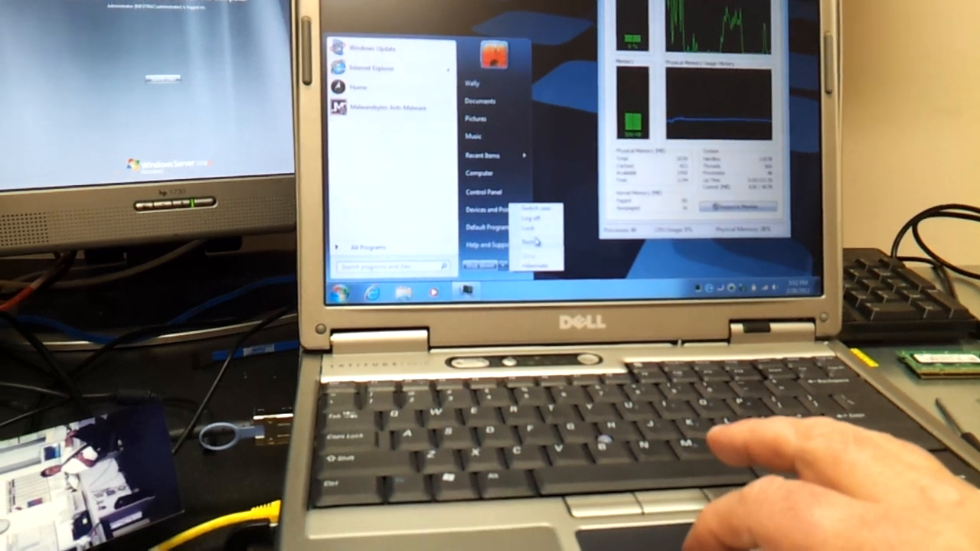